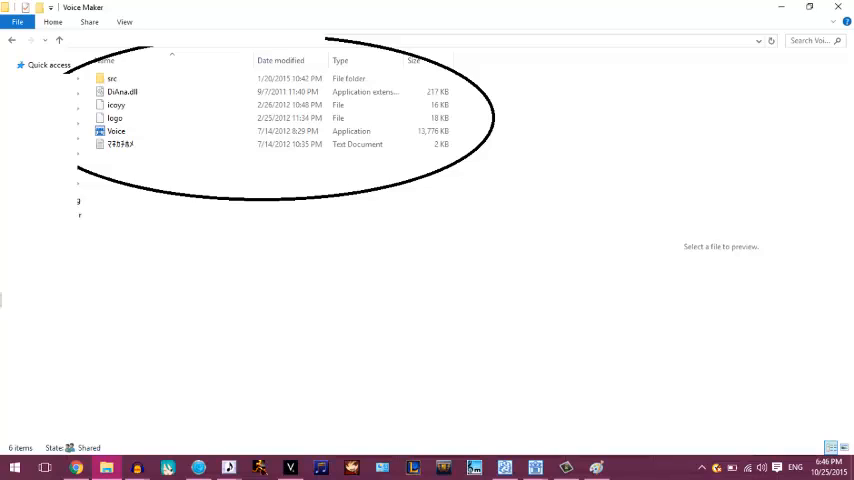
- Launch the Voice application from the Voice Maker folder
{"action": "double_click", "coordinate": [116, 131]}
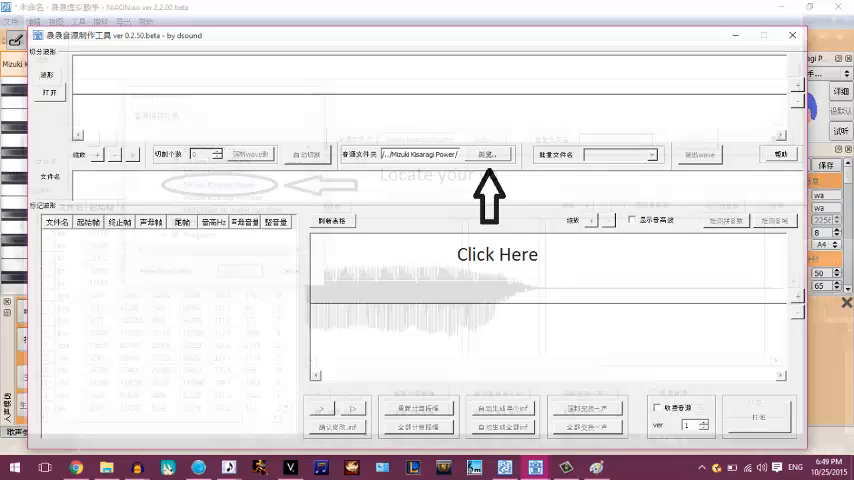
- Choose Mizuki Kisaragi Power as the voicebank source folder
{"action": "left_click", "coordinate": [486, 154]}
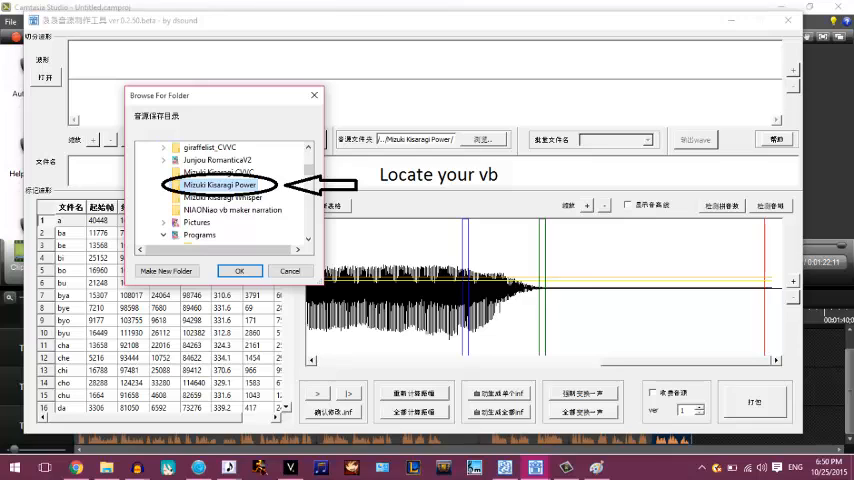
{"action": "left_click", "coordinate": [239, 270]}
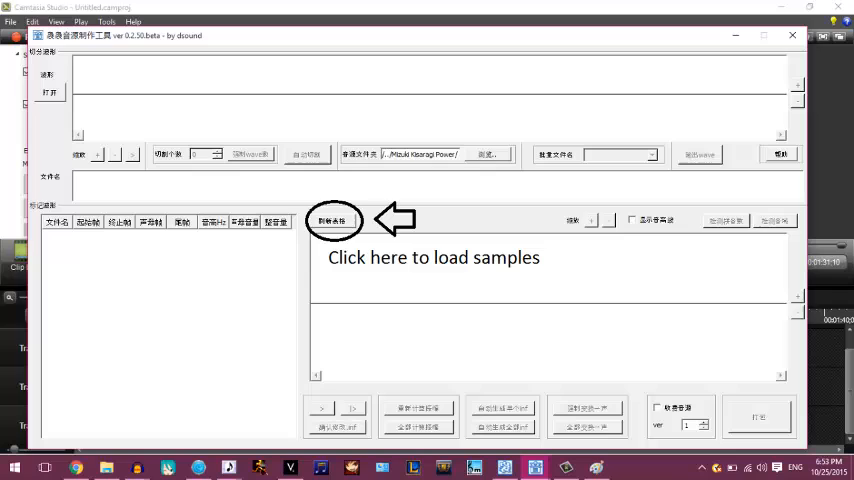
{"action": "left_click", "coordinate": [334, 220]}
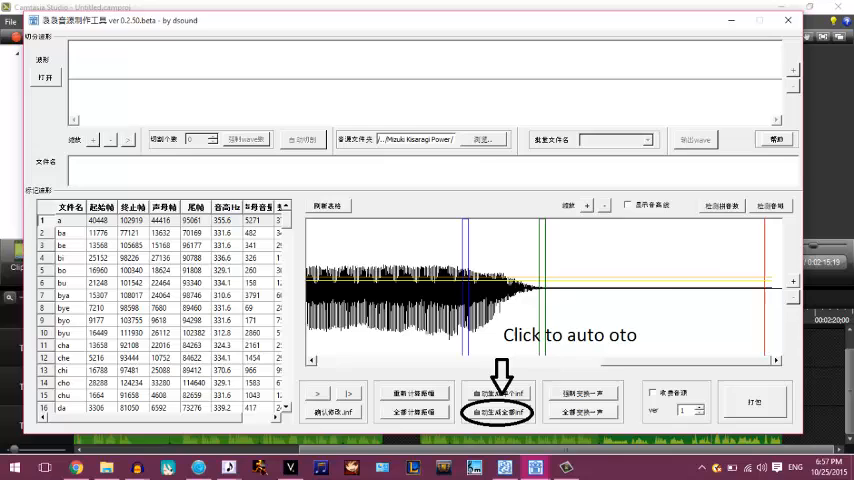
- Auto-generate timing marks for all samples with 自动生成全部inf
{"action": "left_click", "coordinate": [497, 411]}
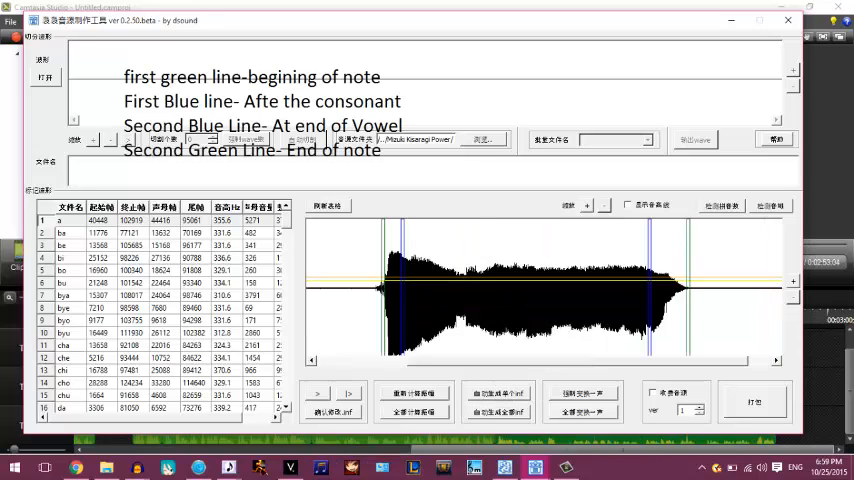